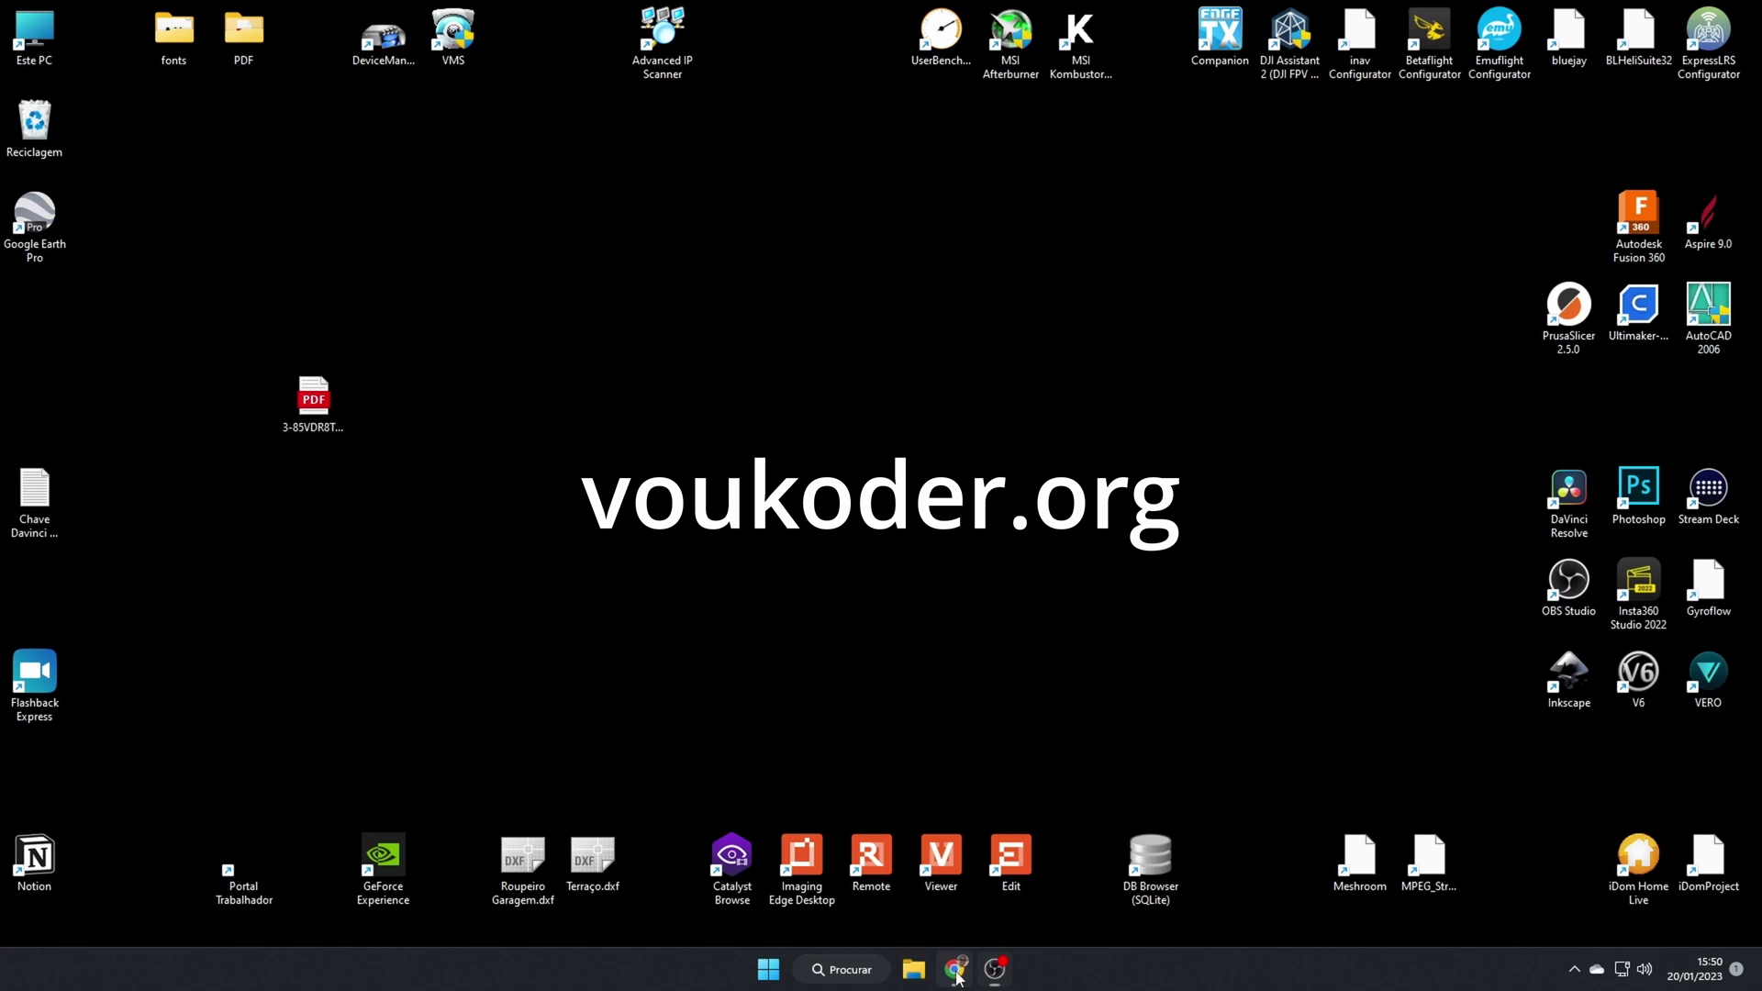
click(951, 969)
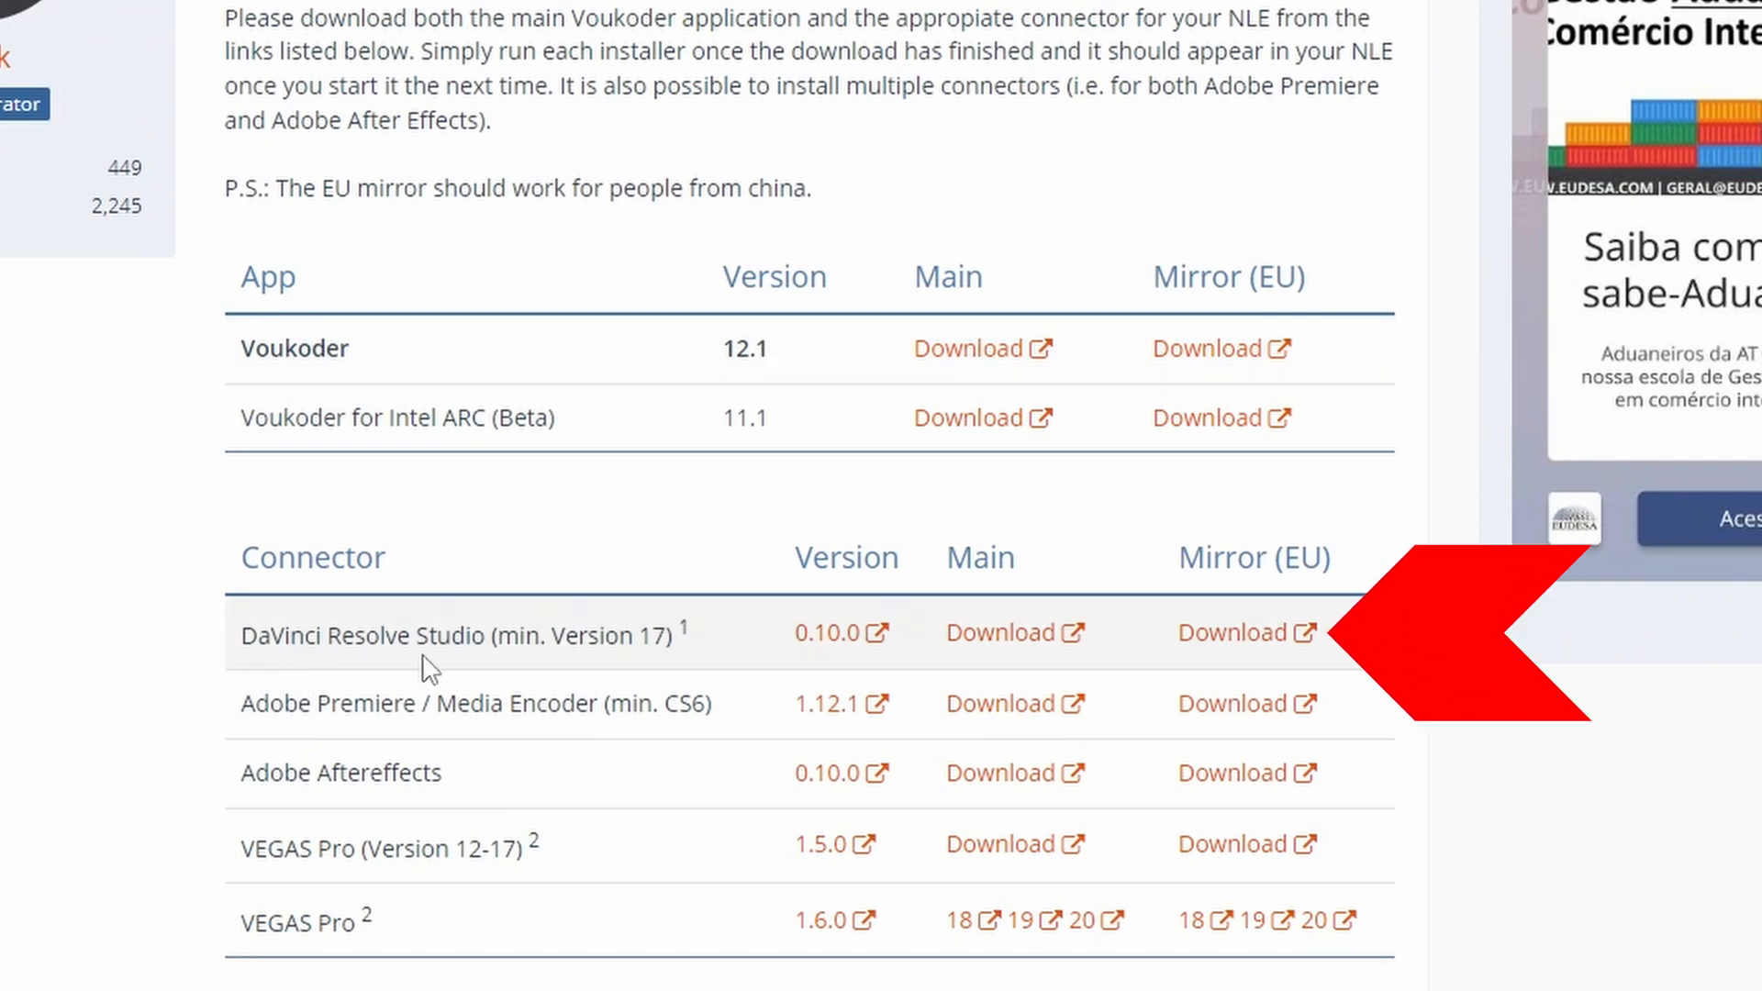
mouse_move(550, 662)
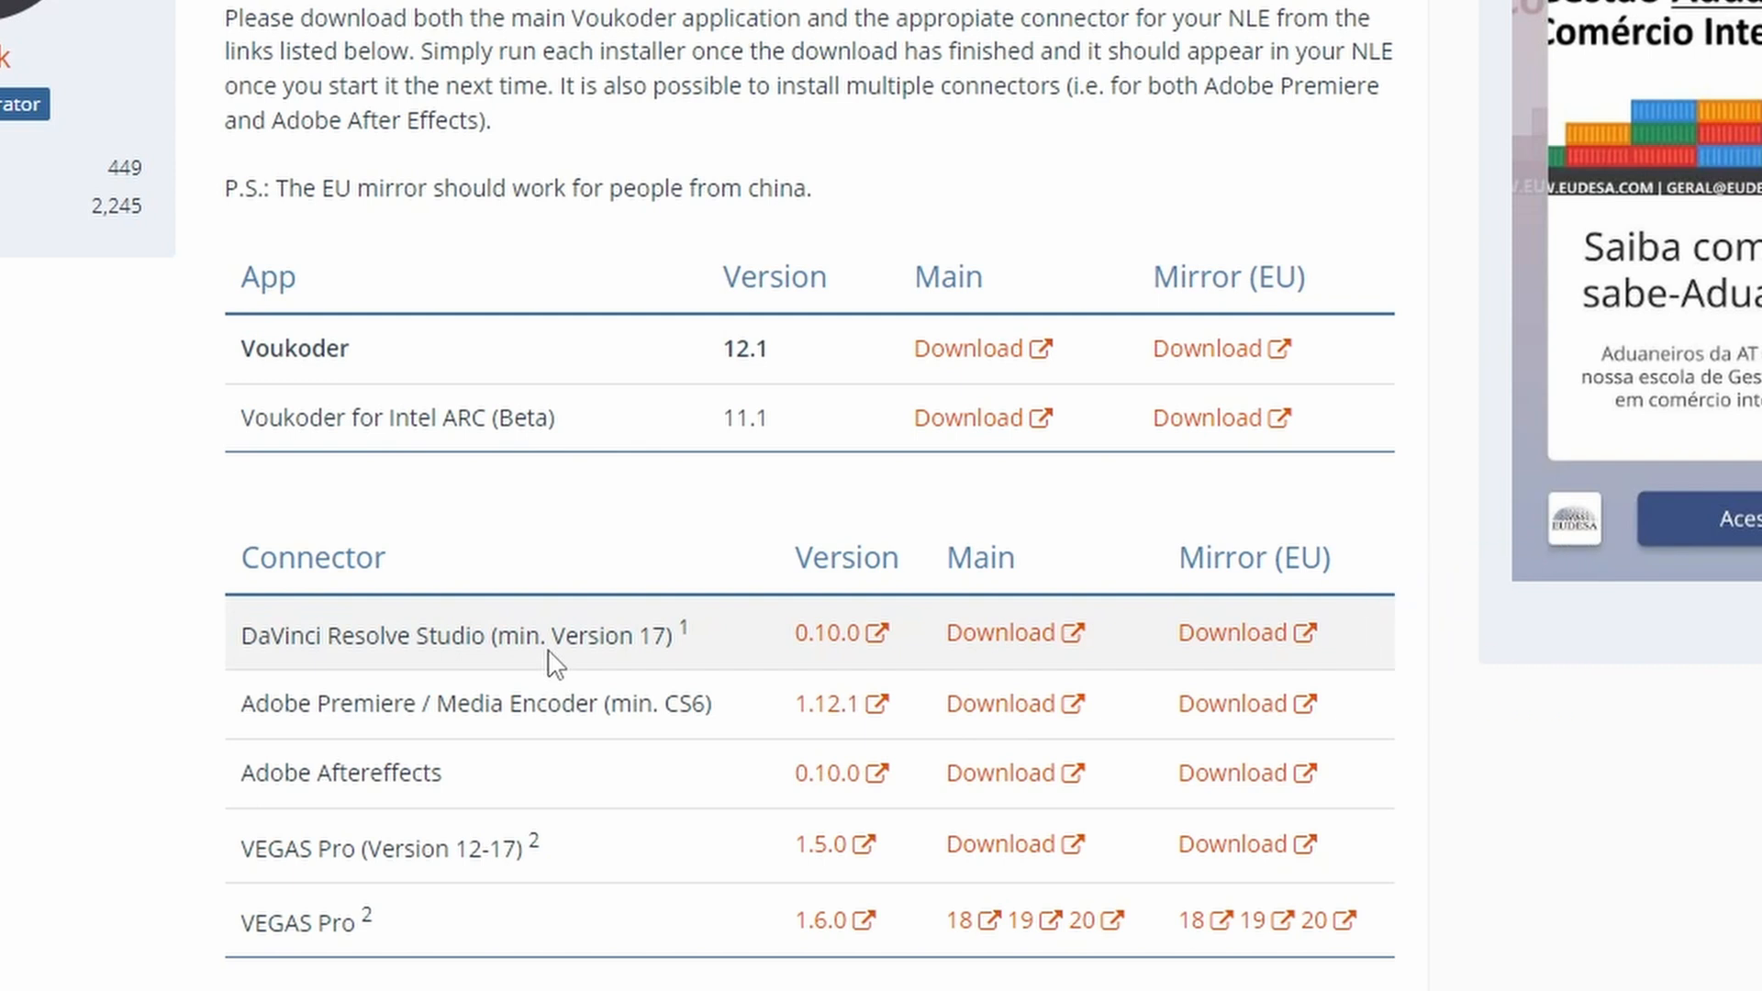
mouse_move(750, 652)
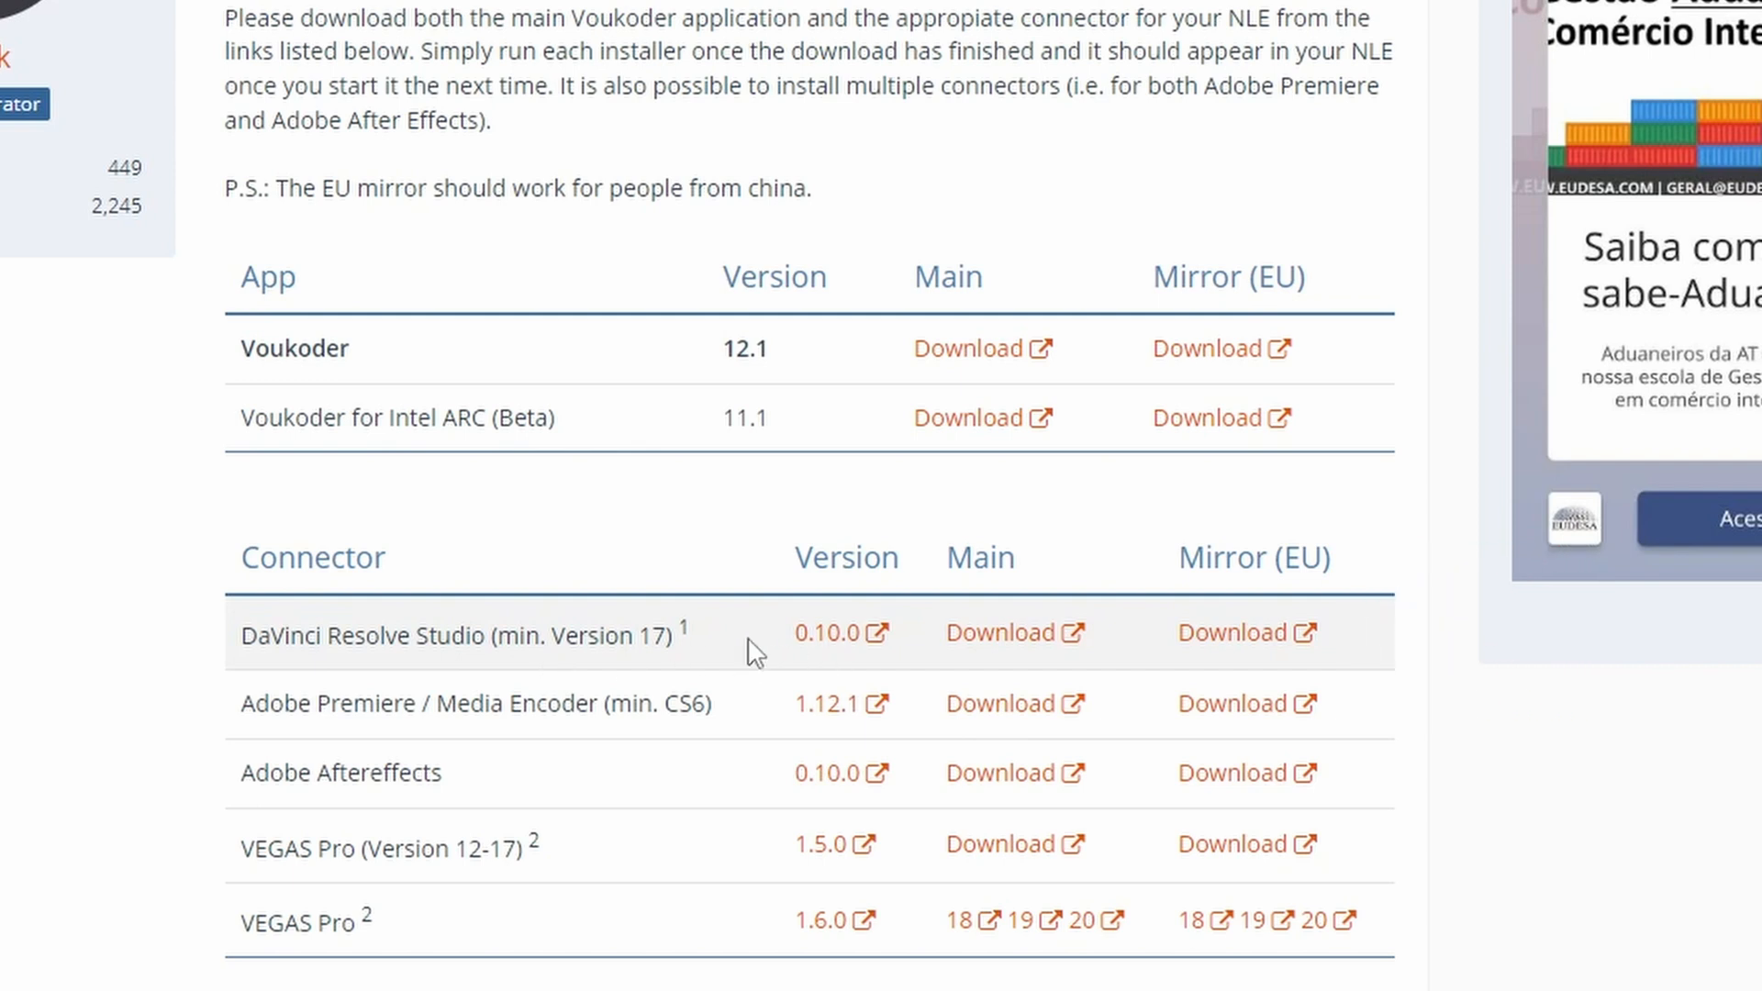
mouse_move(832, 681)
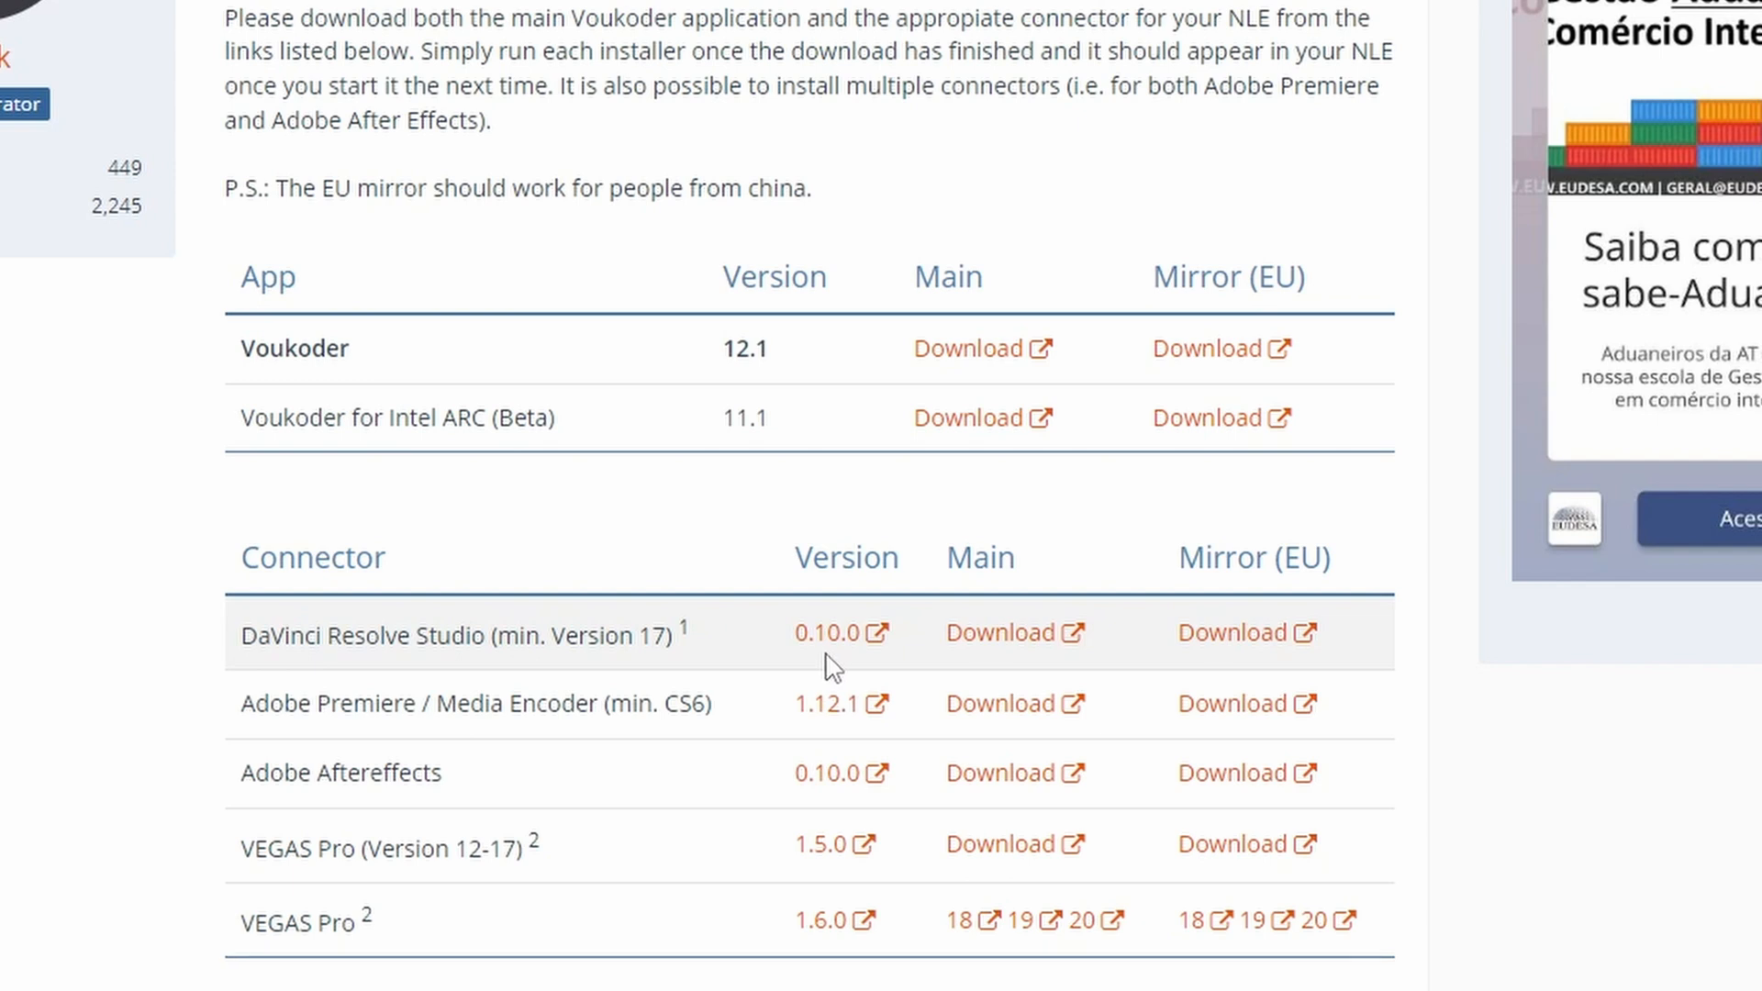
mouse_move(953, 603)
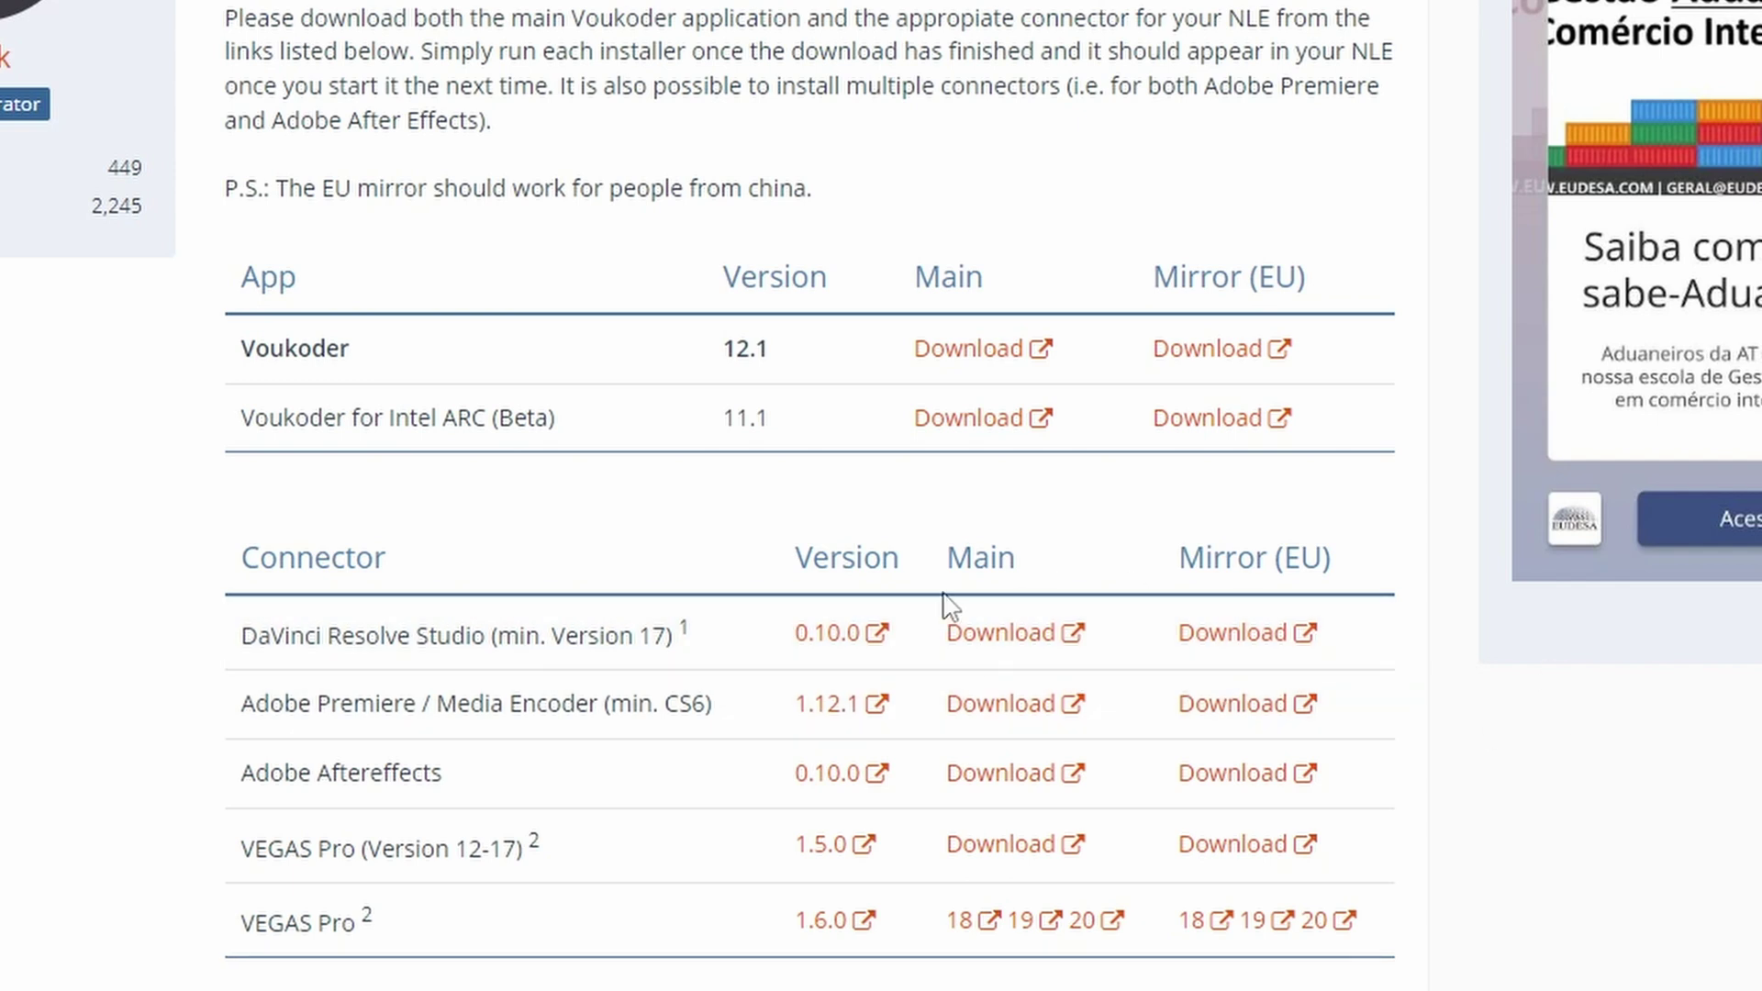